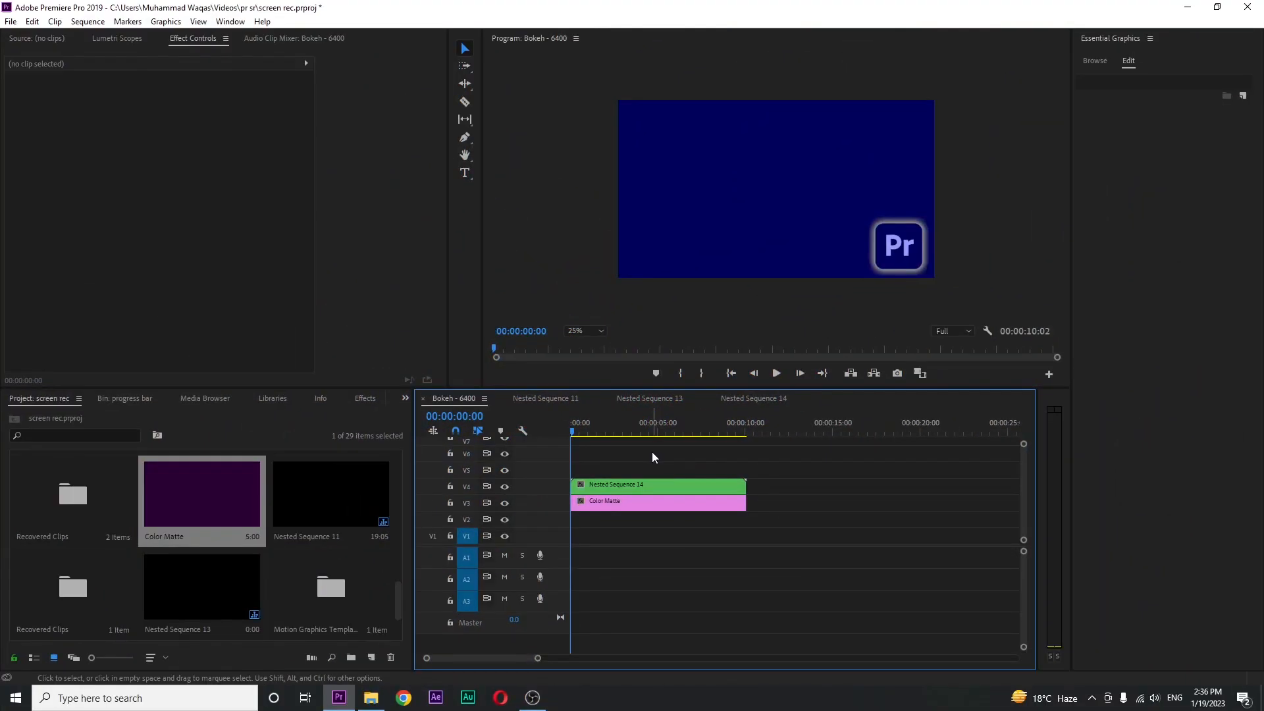
Create the bold white title text PREMIERE at about five seconds on the navy frame
{"action": "left_click", "coordinate": [661, 433]}
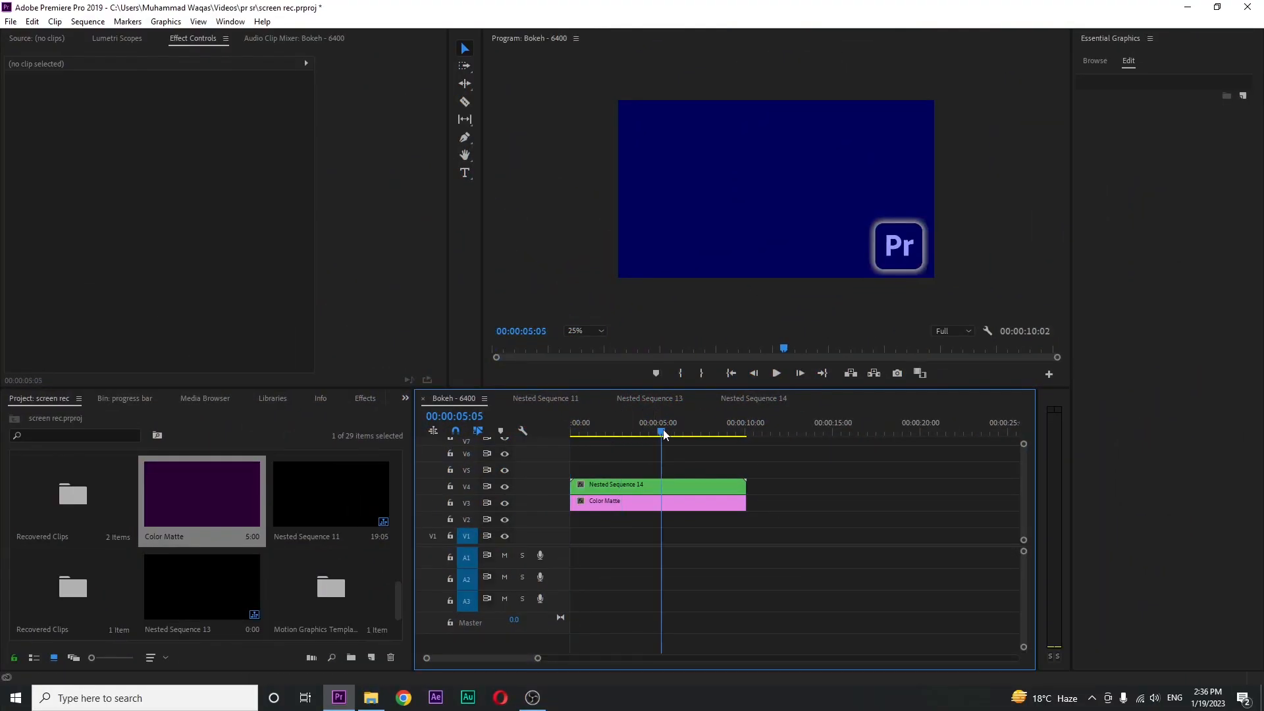
{"action": "left_click", "coordinate": [651, 426]}
{"action": "type", "text": "PRE"}
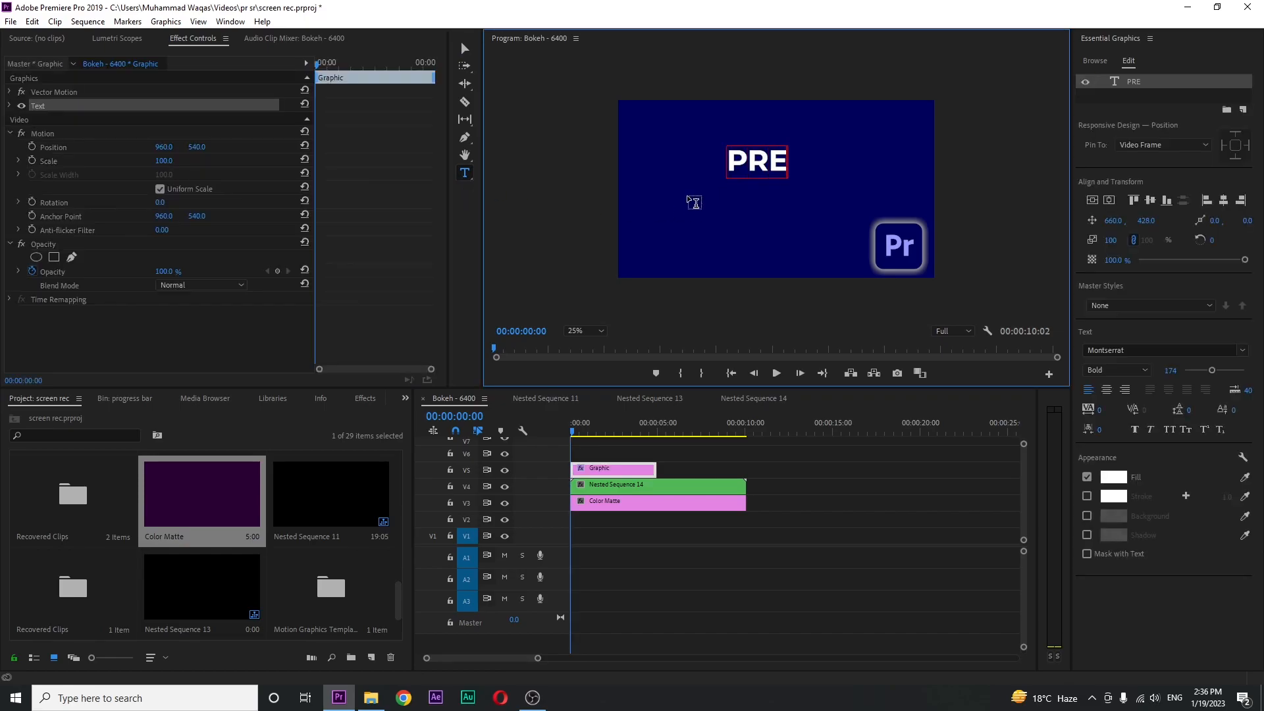
{"action": "type", "text": "MIERE"}
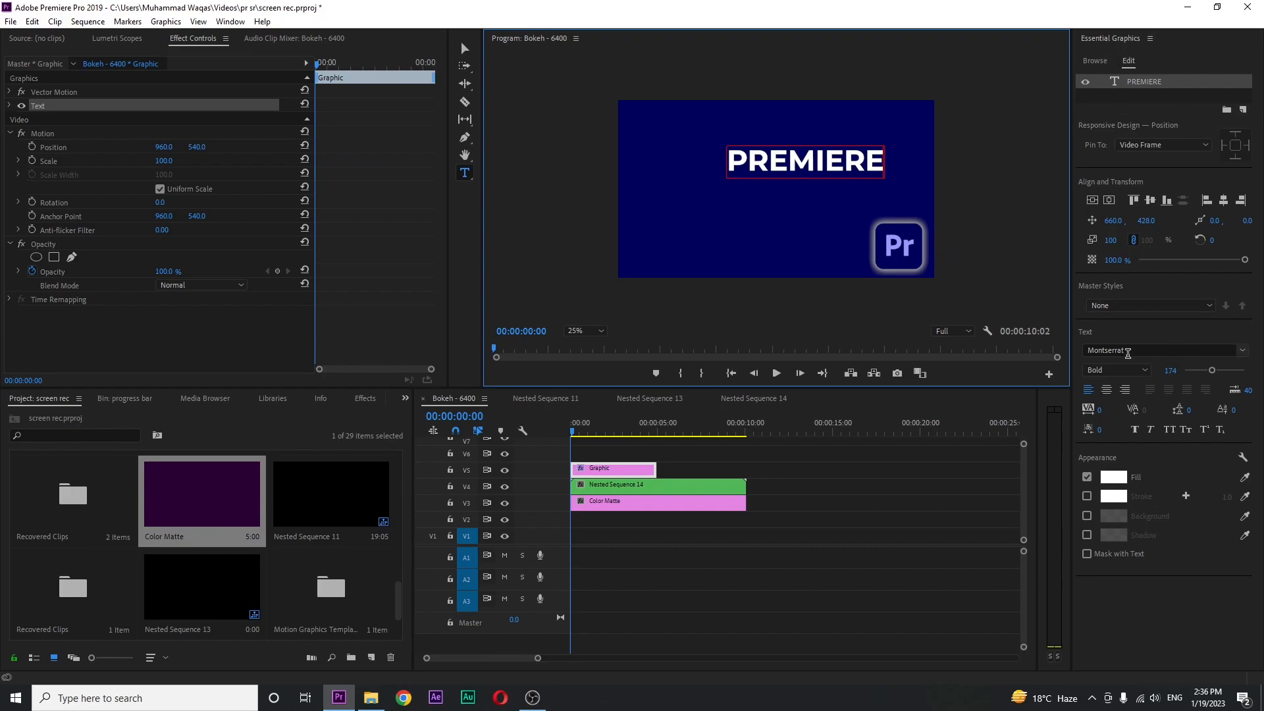
{"action": "mouse_move", "coordinate": [964, 329]}
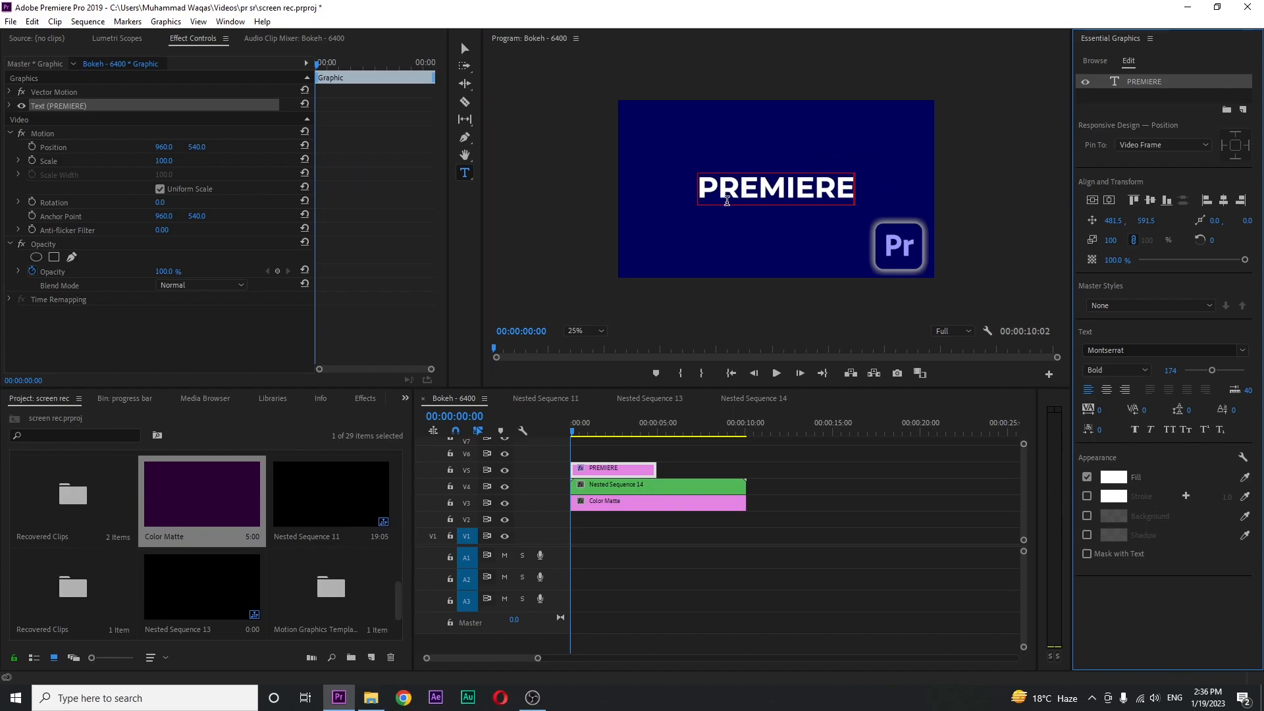
Toggle the drop shadow, then view the frame at Fit and back at 25 percent
{"action": "left_click", "coordinate": [1085, 535]}
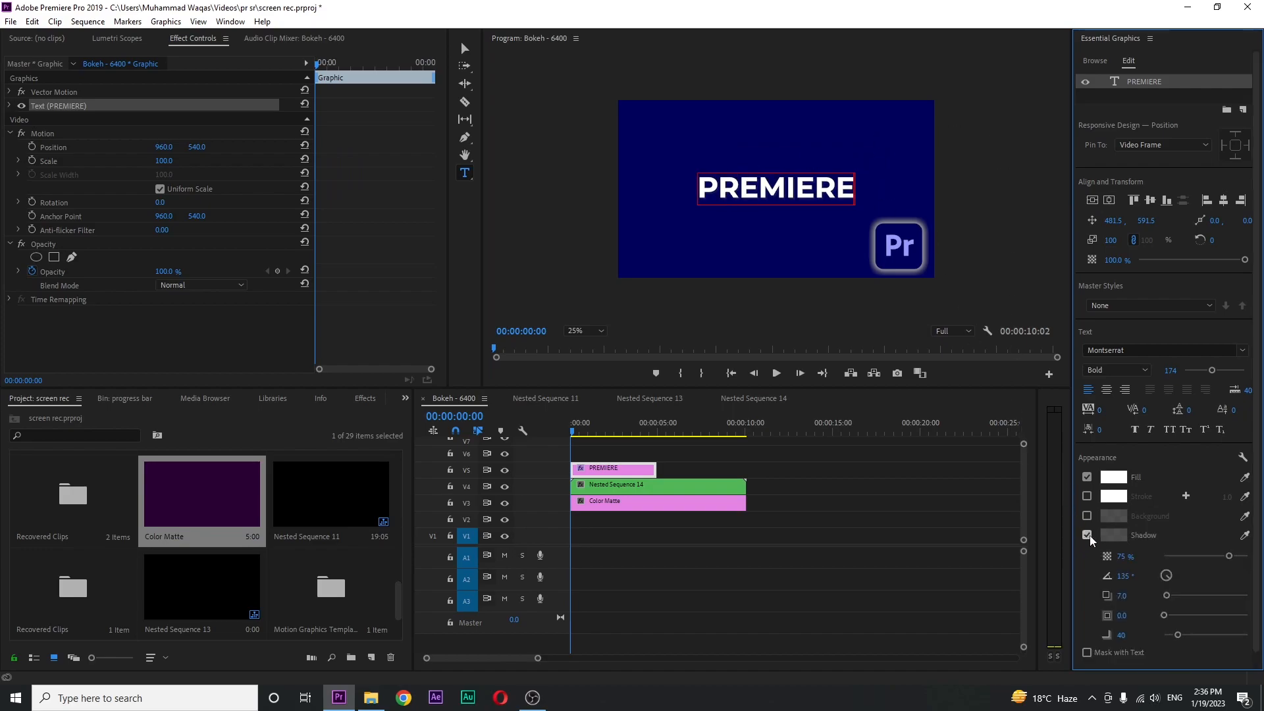
{"action": "left_click", "coordinate": [584, 331]}
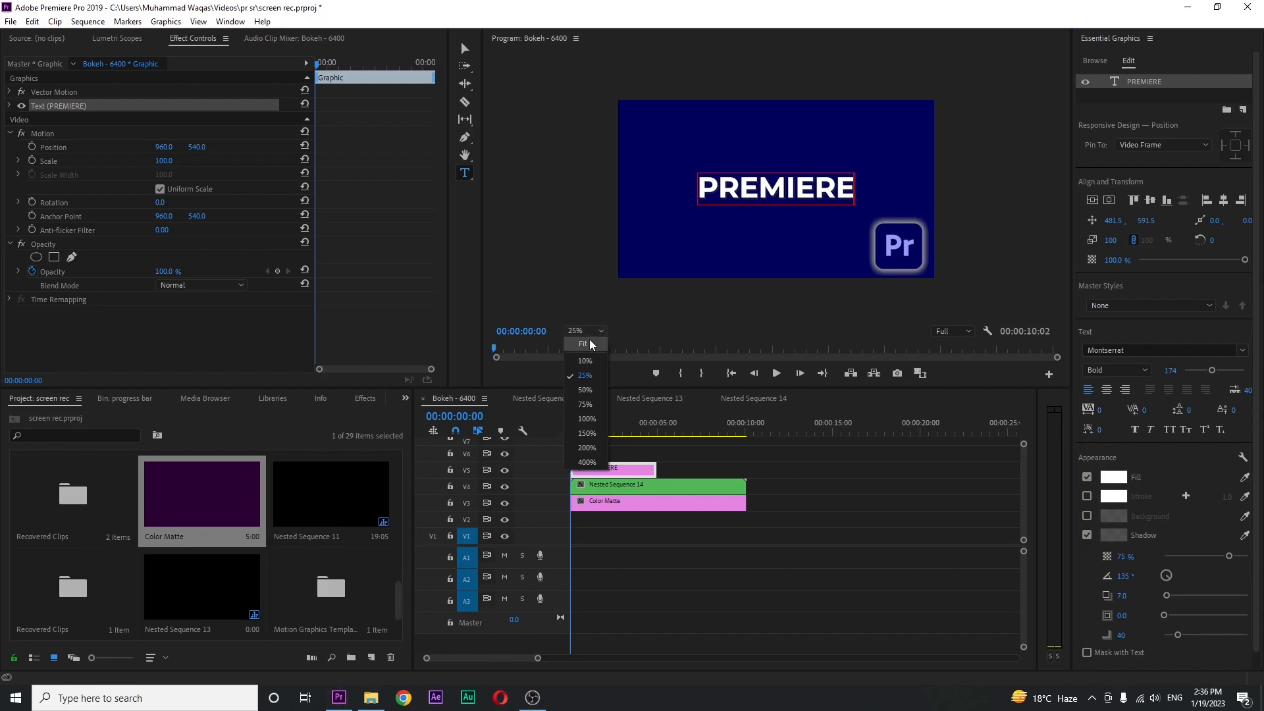
{"action": "left_click", "coordinate": [581, 344]}
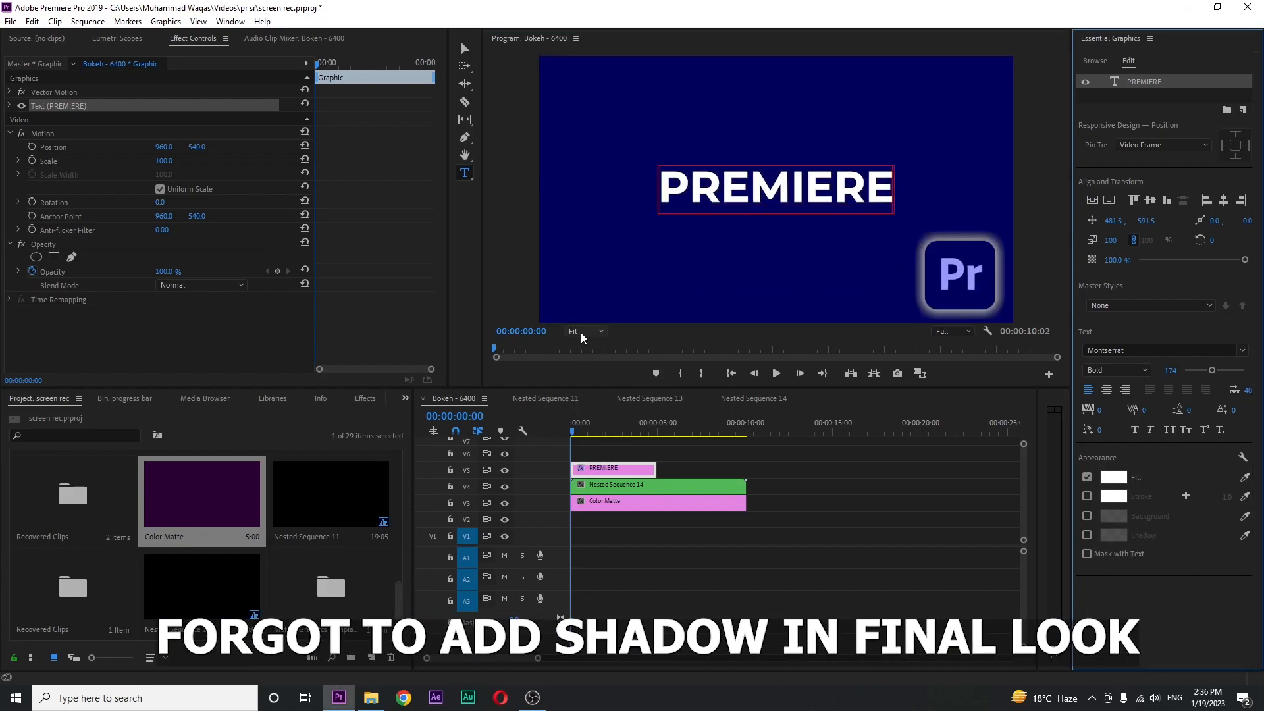
{"action": "left_click", "coordinate": [582, 331]}
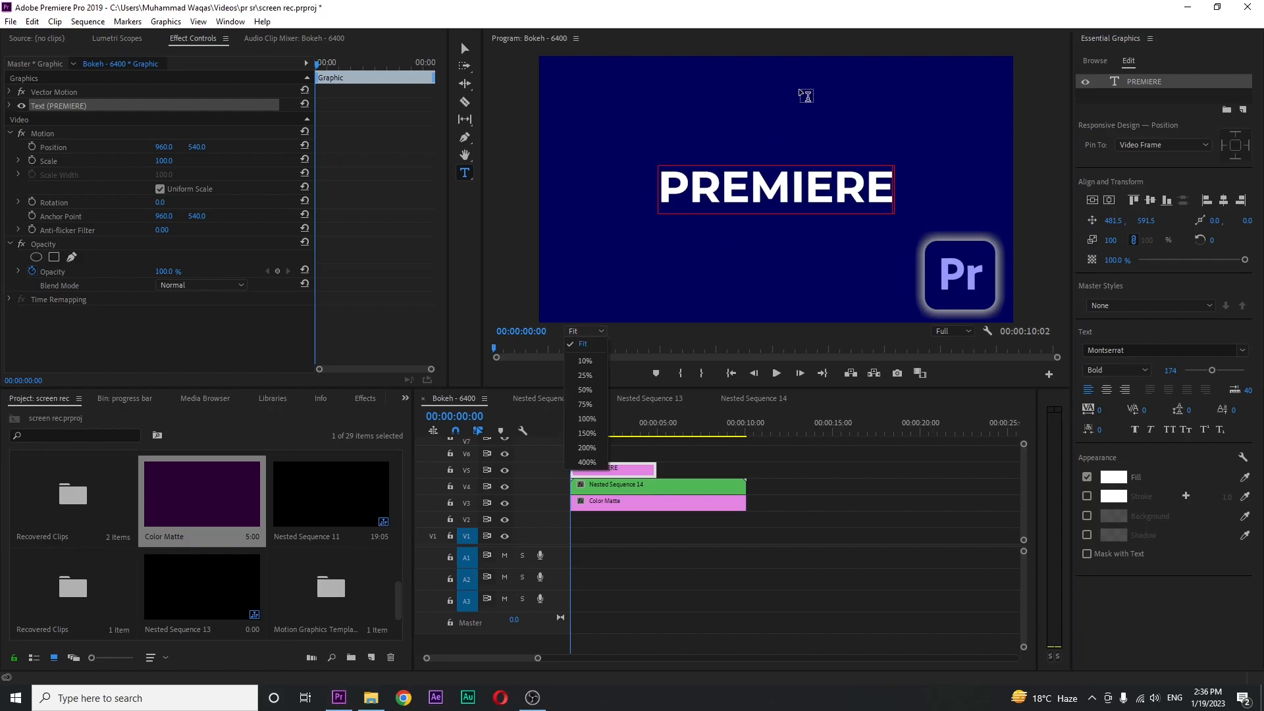
{"action": "left_click", "coordinate": [583, 375]}
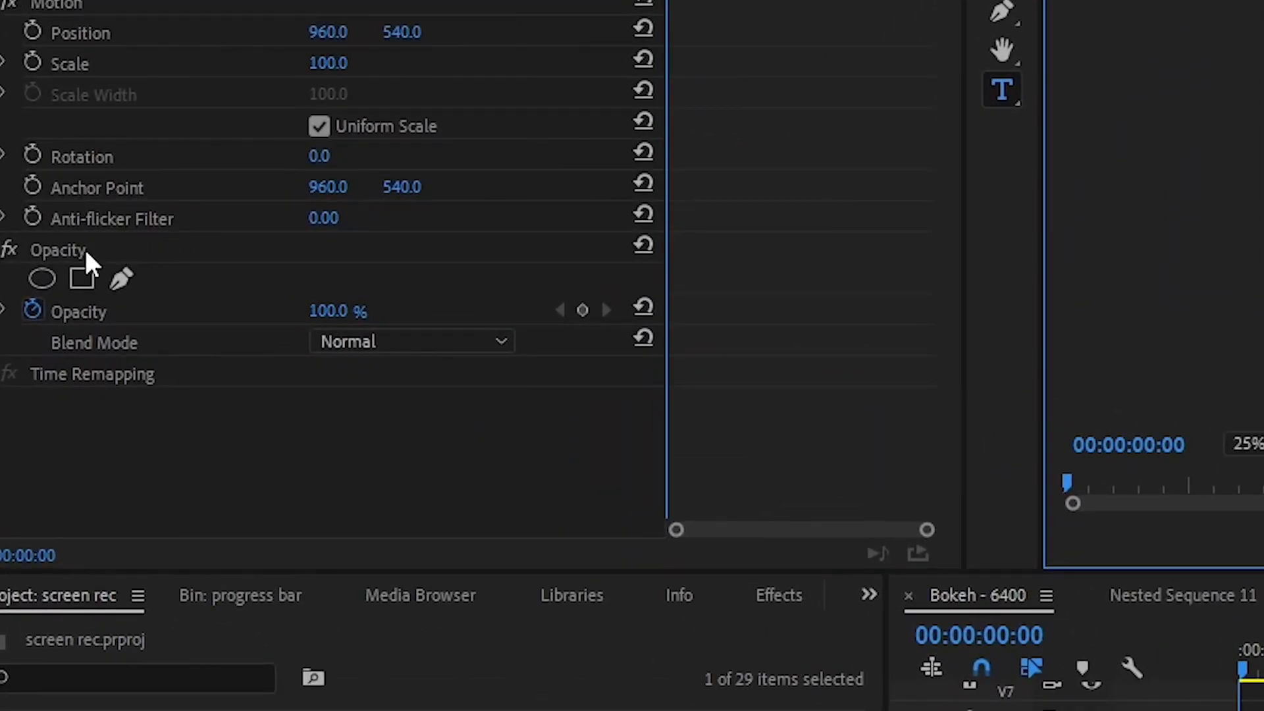
{"action": "mouse_move", "coordinate": [121, 278]}
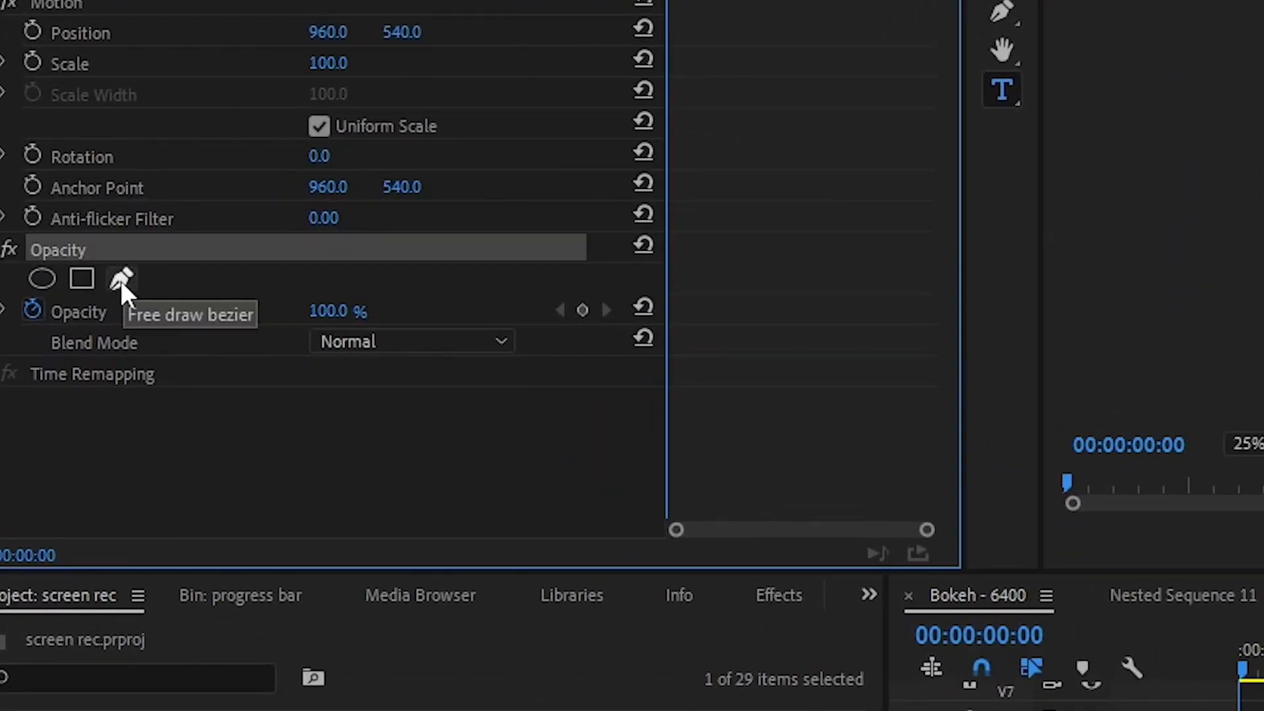
Add an opacity mask (Mask 1) spanning the whole frame to the PREMIERE clip
{"action": "left_click", "coordinate": [120, 278]}
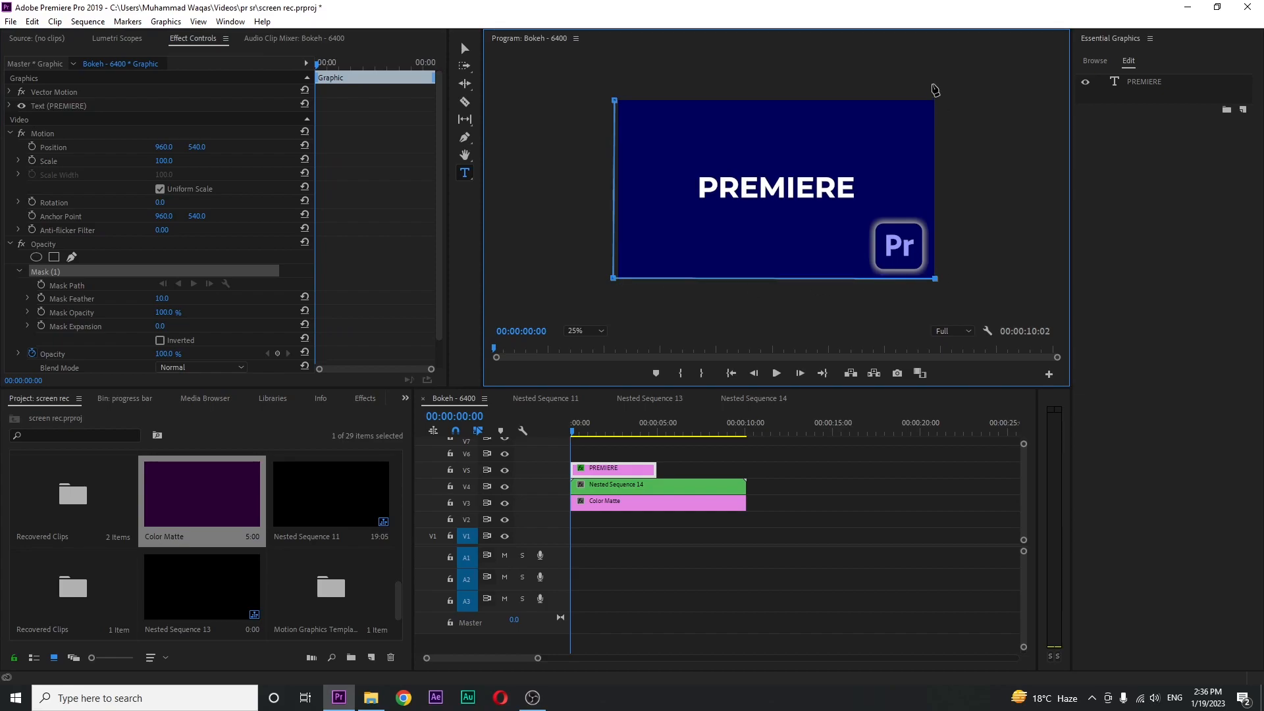
{"action": "mouse_move", "coordinate": [616, 105]}
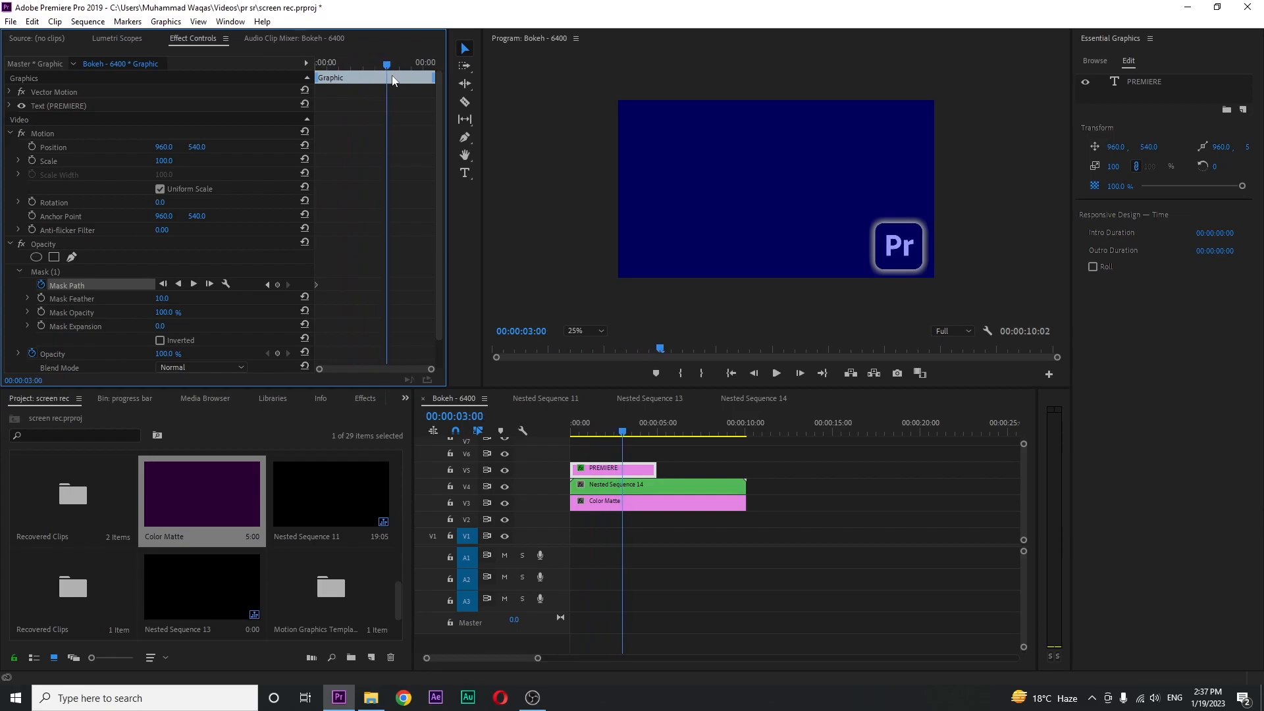
{"action": "mouse_move", "coordinate": [398, 159]}
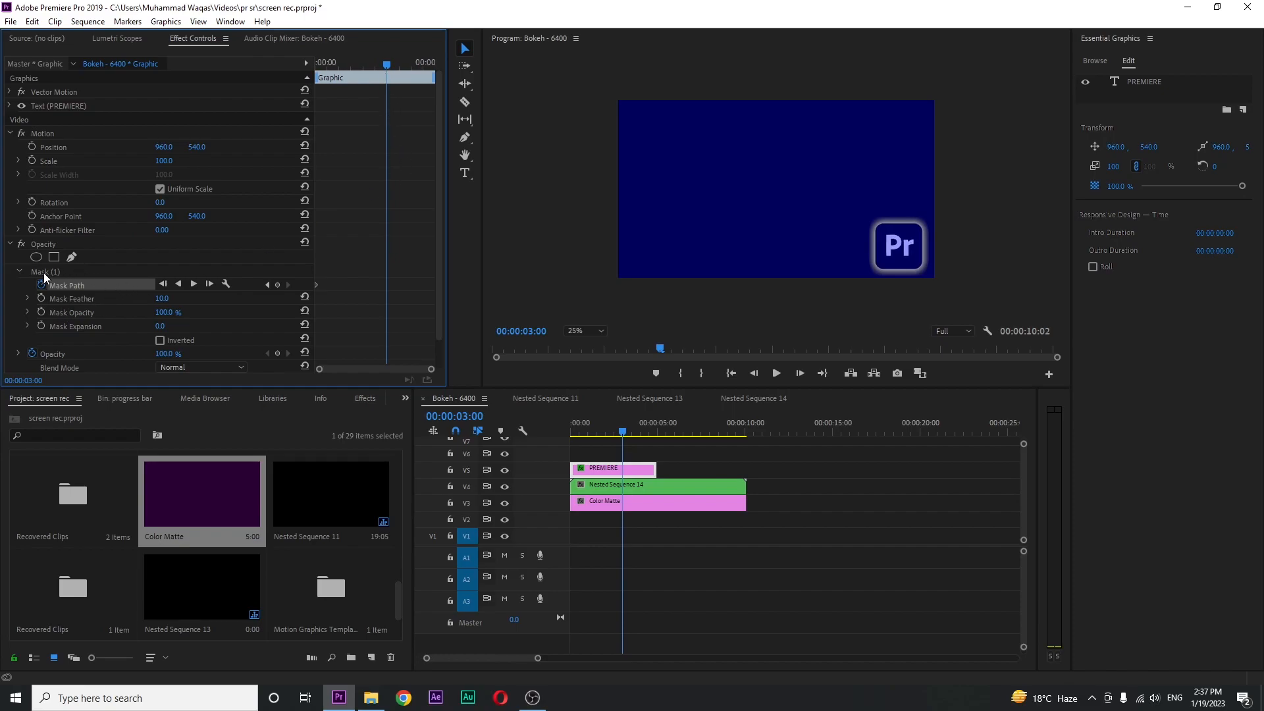
Keyframe the mask path at 0 and 3 seconds so PREMIERE reveals left to right, viewed at 50 percent
{"action": "left_click", "coordinate": [67, 284]}
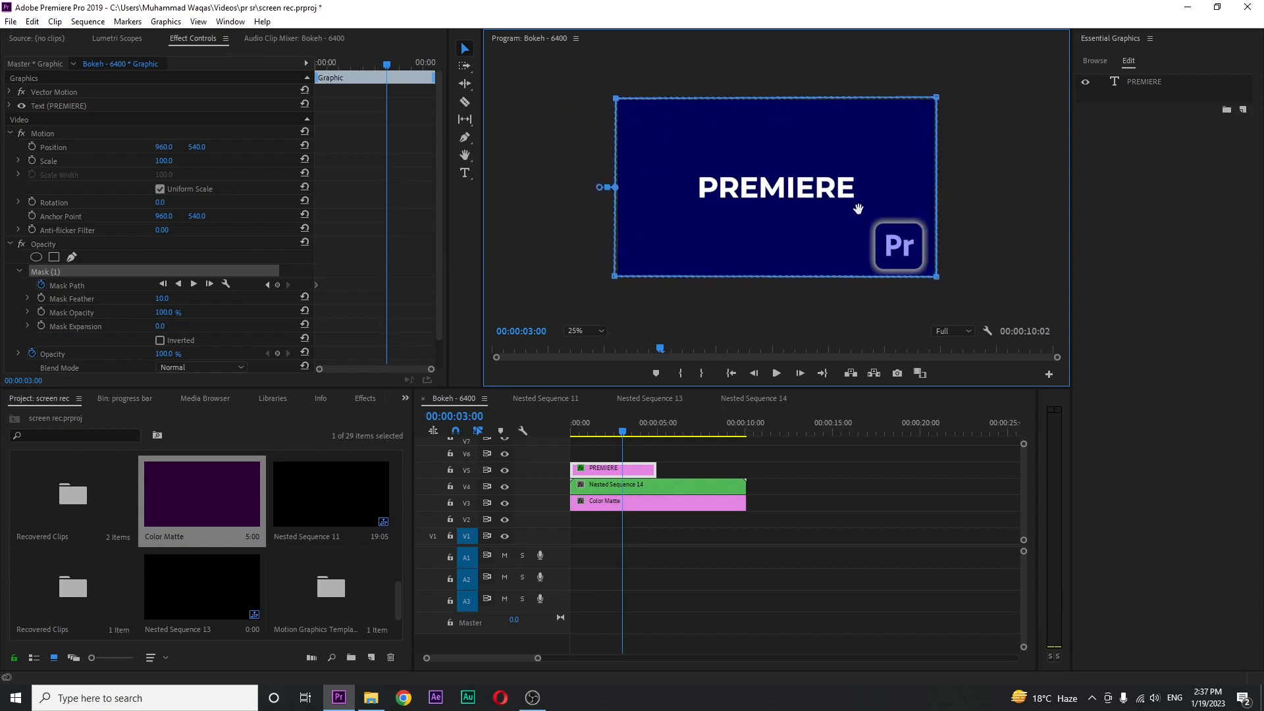
{"action": "left_click", "coordinate": [570, 421]}
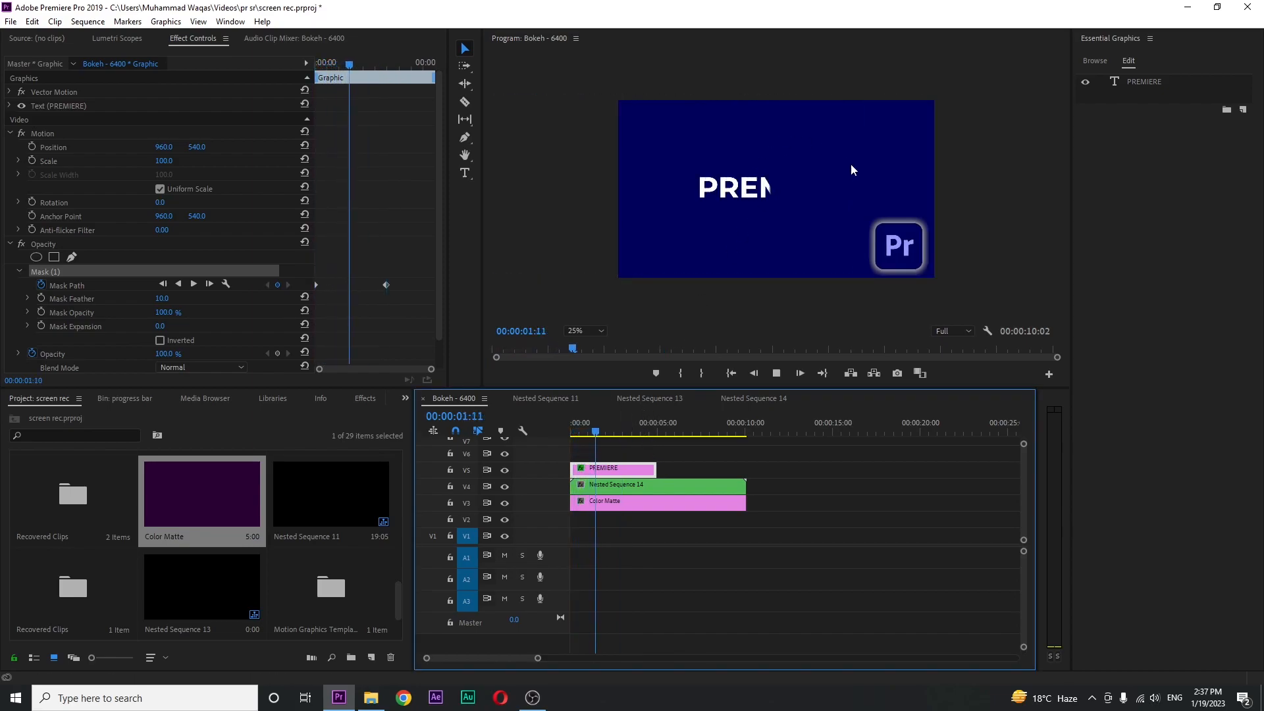
{"action": "left_click", "coordinate": [585, 331]}
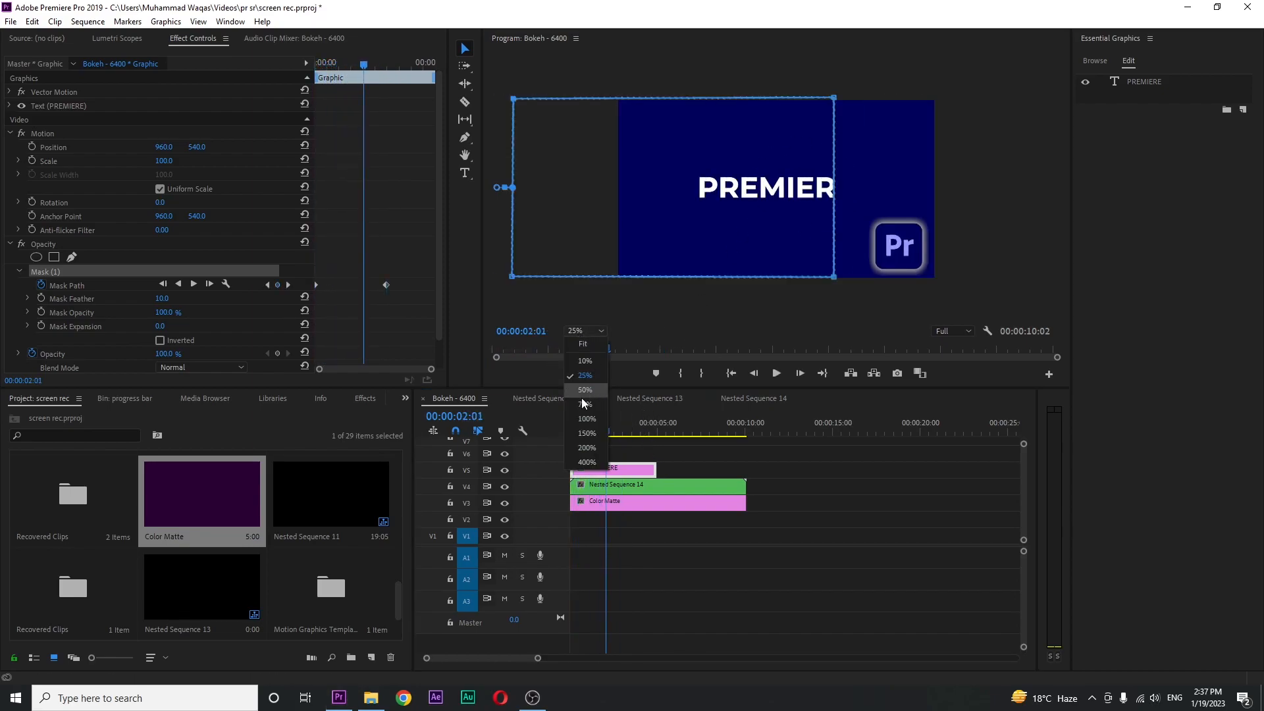
{"action": "left_click", "coordinate": [584, 390]}
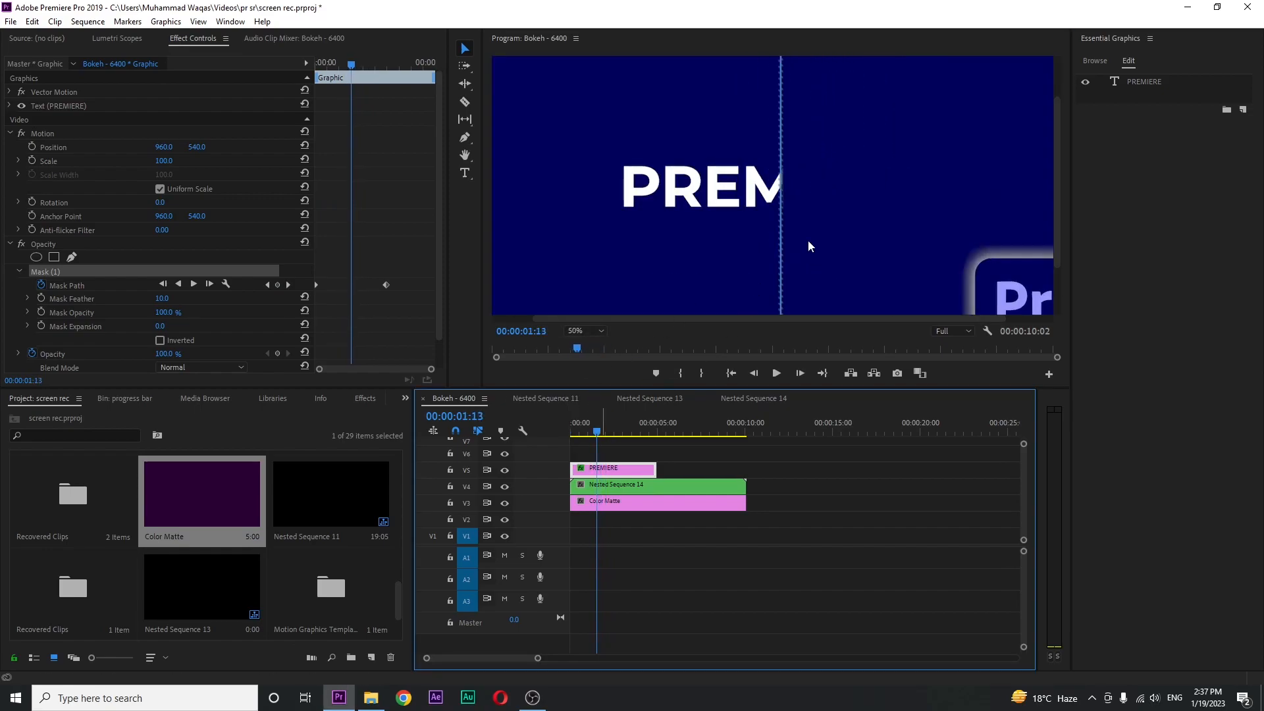
{"action": "mouse_move", "coordinate": [780, 216]}
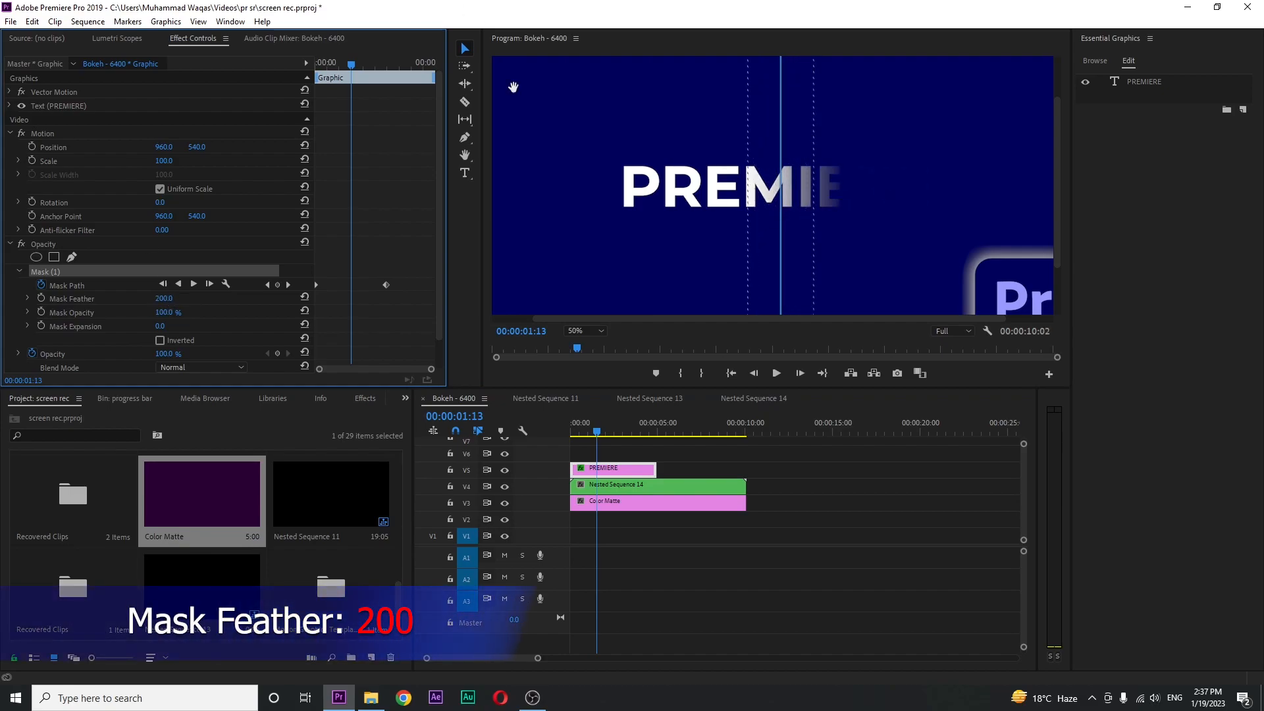
With mask feather at 200, return the Program viewer to Fit showing the full word
{"action": "left_click", "coordinate": [584, 330]}
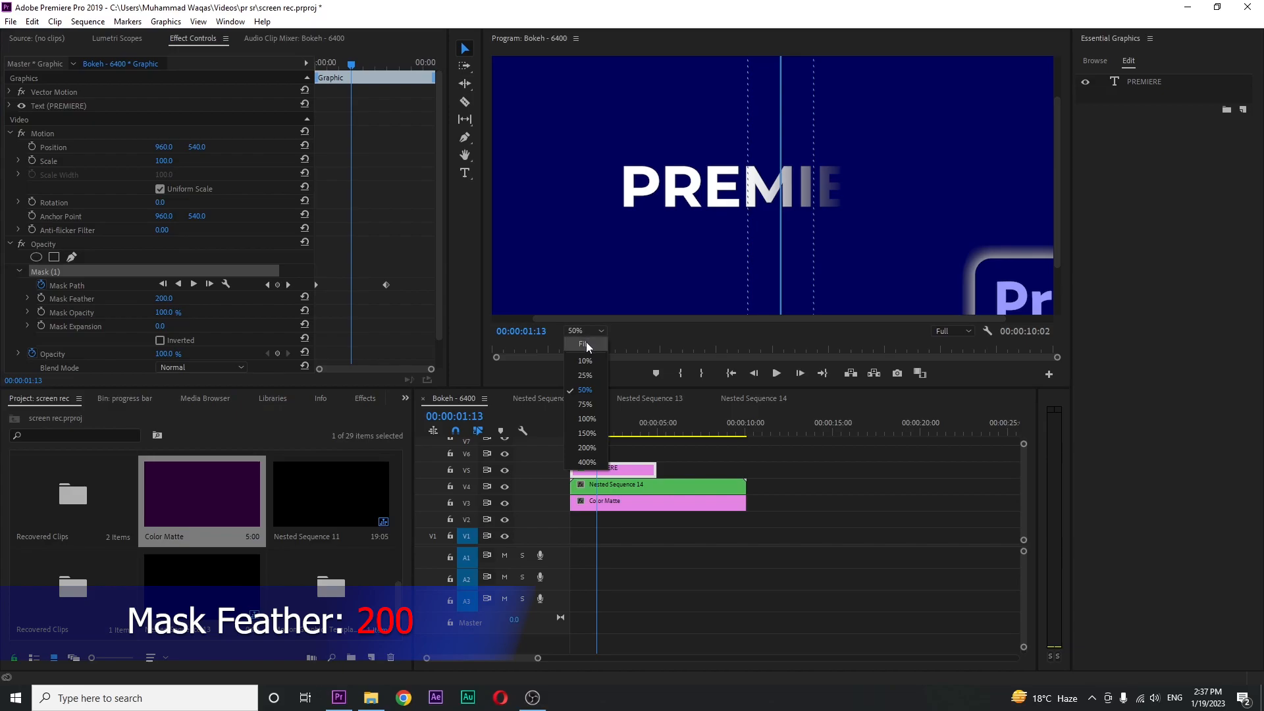
{"action": "left_click", "coordinate": [583, 344]}
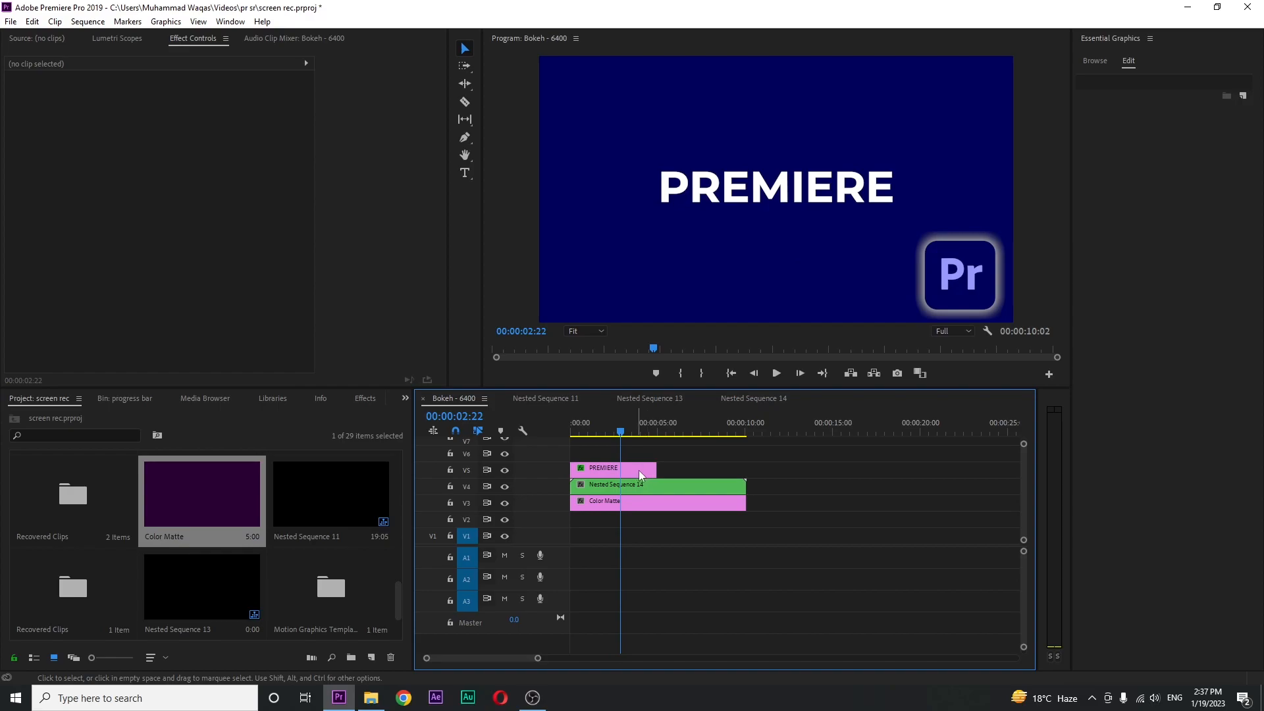
Duplicate the masked clip below and retype it as SOLUTION, viewed at 25 percent
{"action": "left_click", "coordinate": [612, 468]}
{"action": "type", "text": "S"}
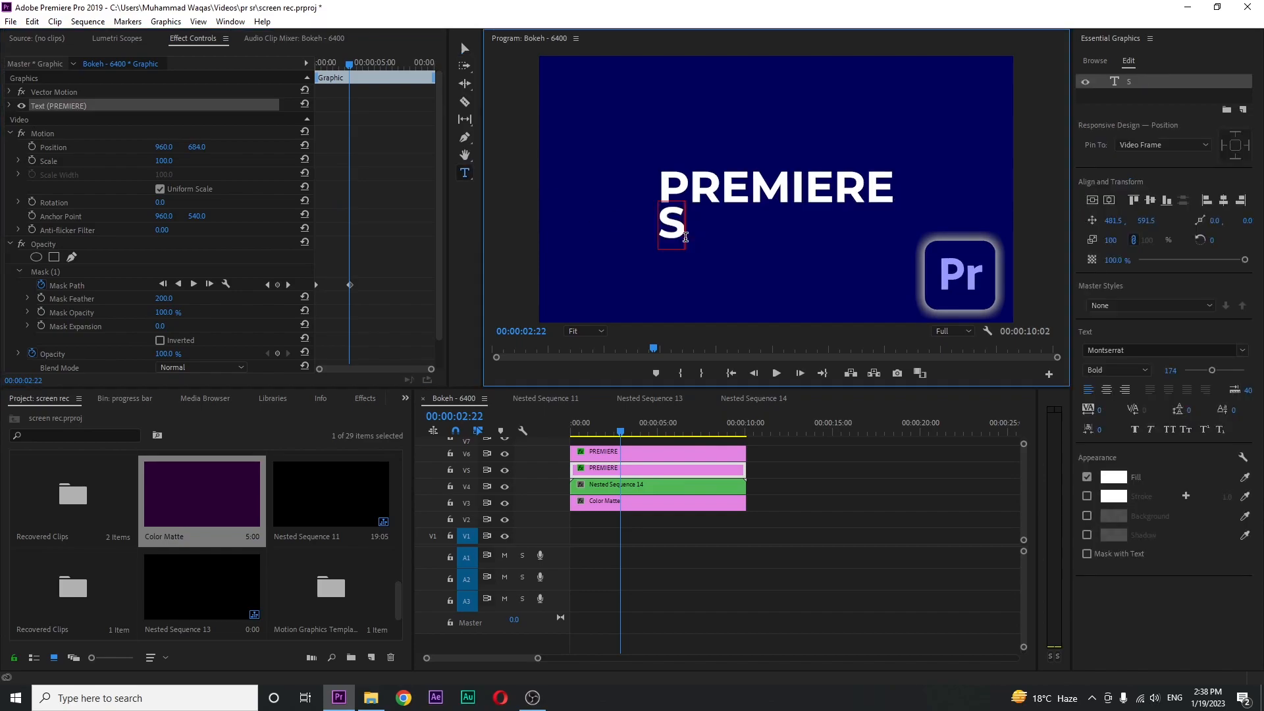
{"action": "type", "text": "OLUTION"}
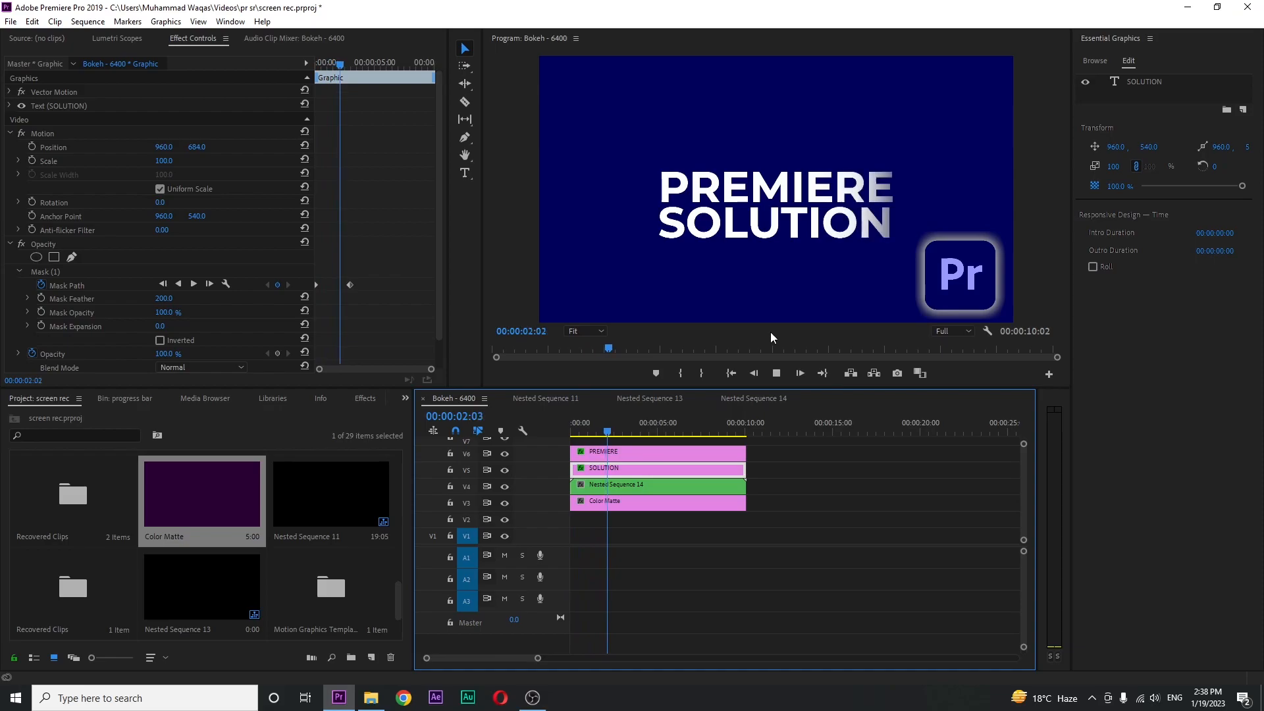
{"action": "left_click", "coordinate": [581, 331]}
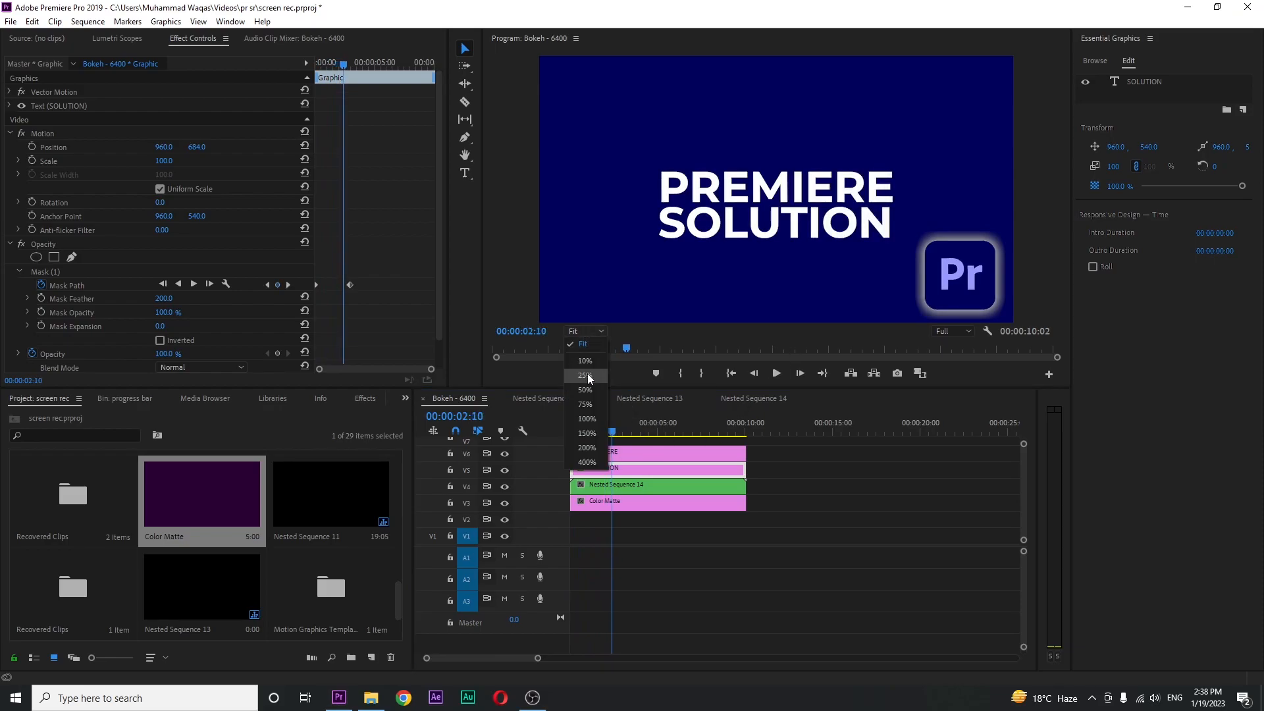
{"action": "left_click", "coordinate": [583, 375]}
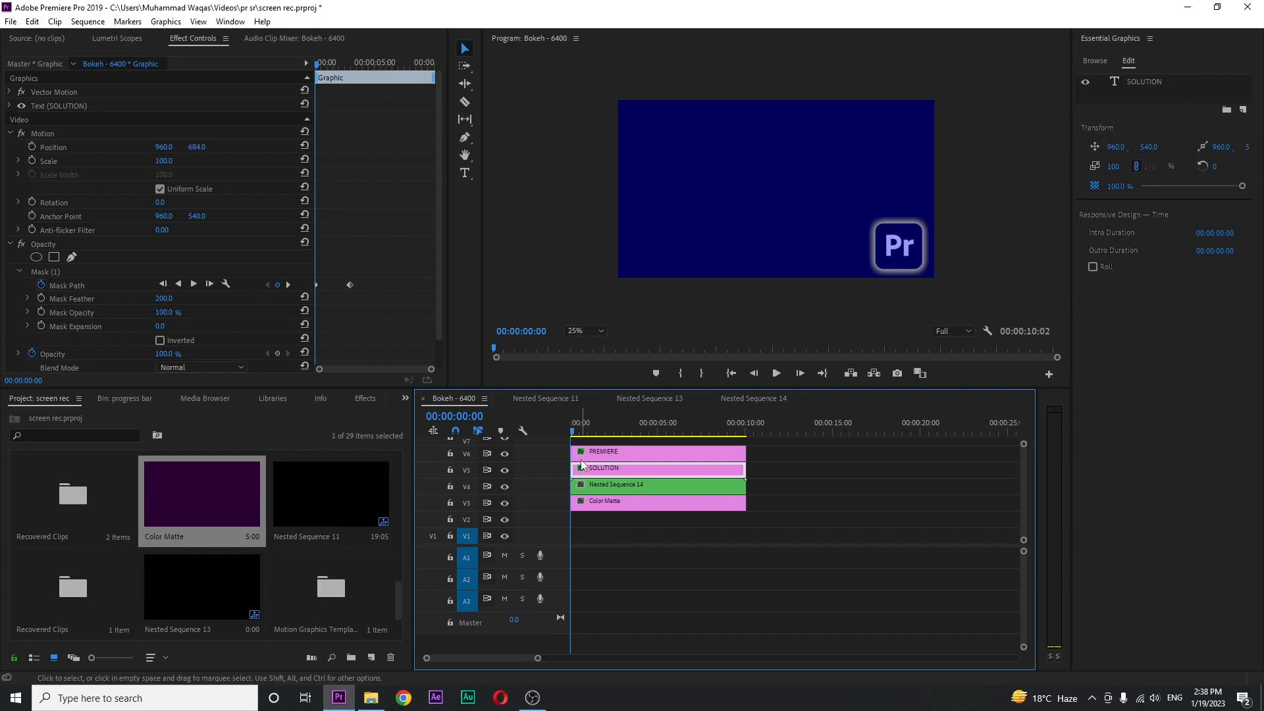
{"action": "key", "text": "ctrl+s"}
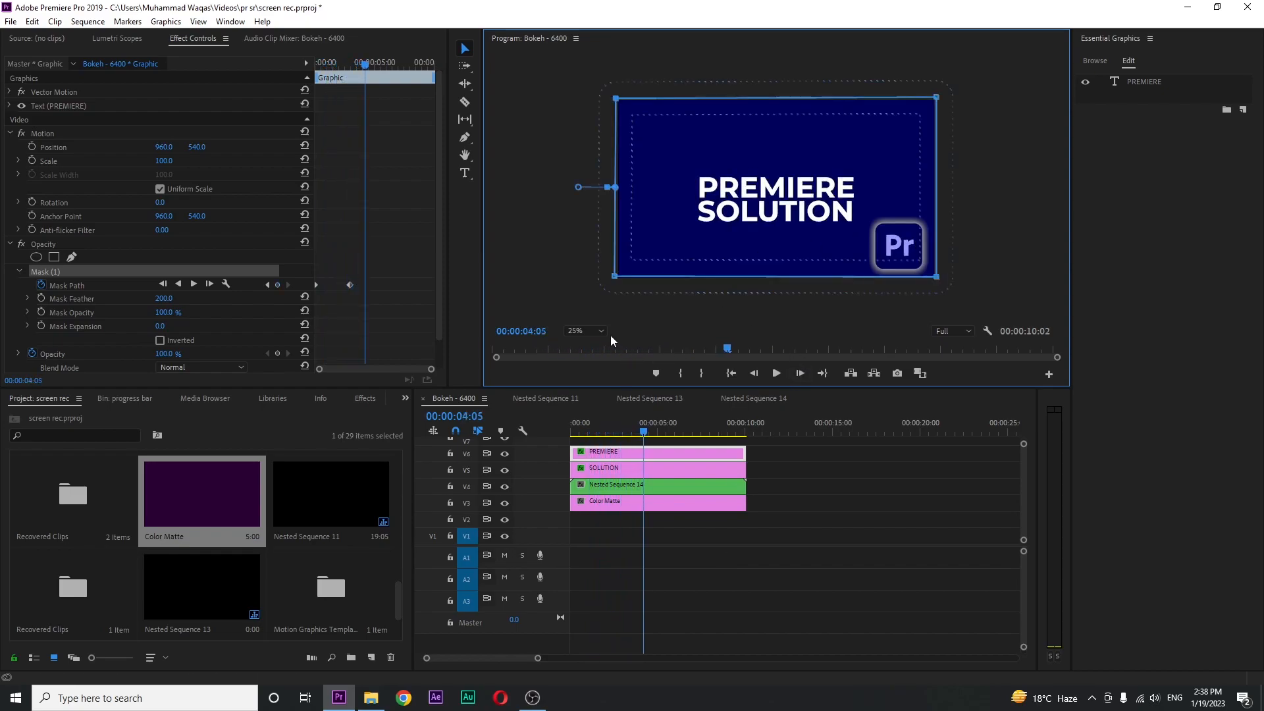
{"action": "left_click", "coordinate": [847, 536]}
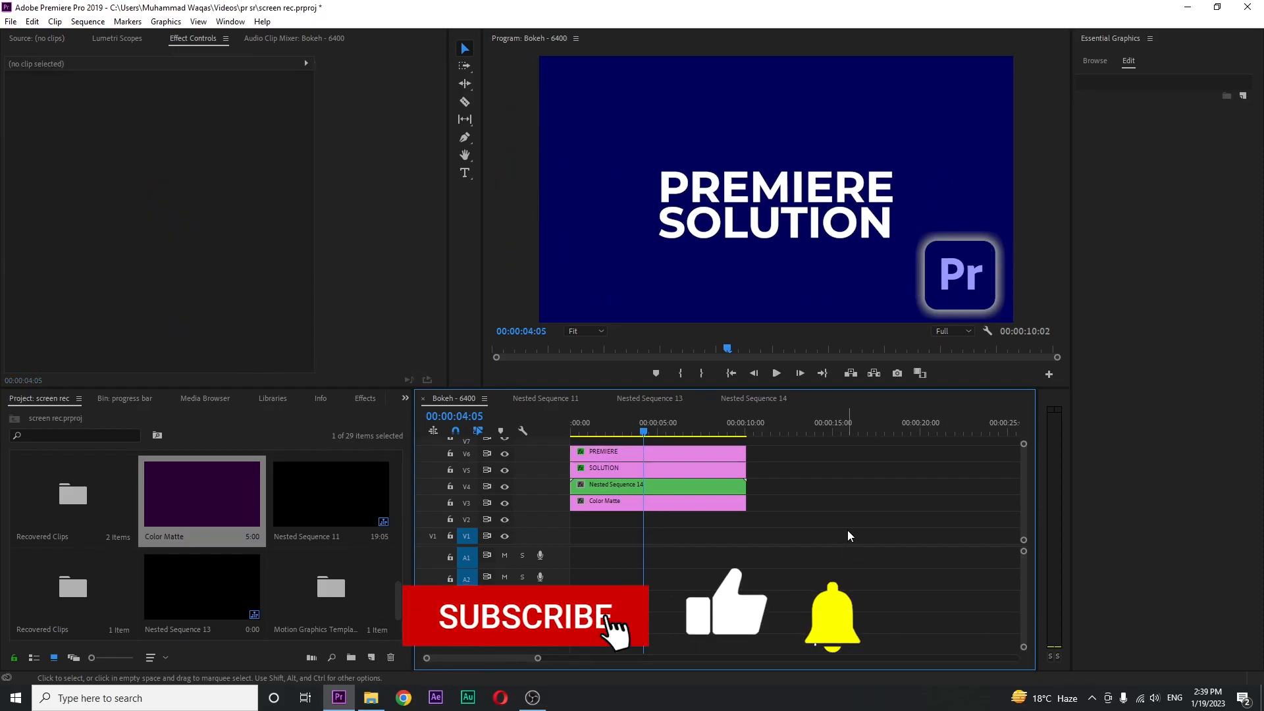